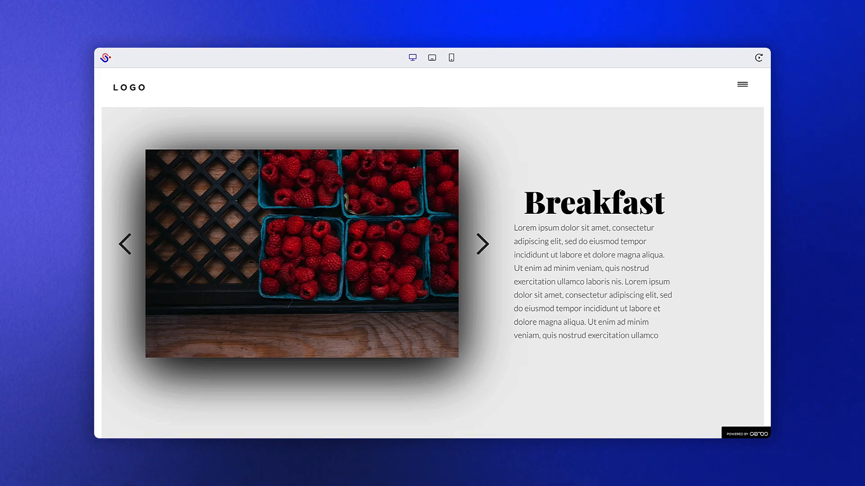
Cycle the preview carousel through the raspberries, grapes and oranges images via its arrow.
left_click(481, 245)
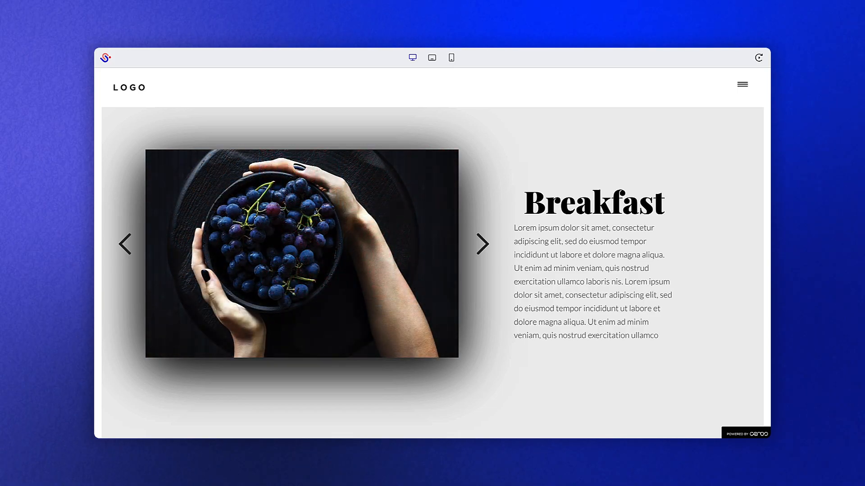
left_click(481, 244)
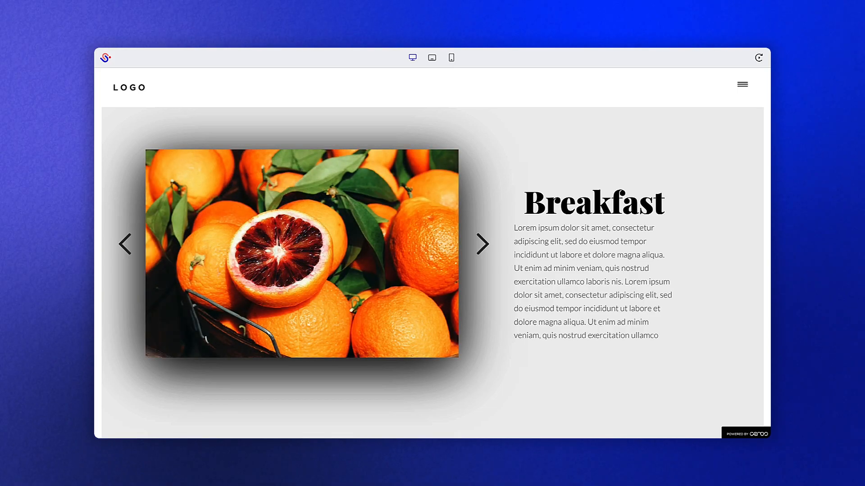
left_click(481, 244)
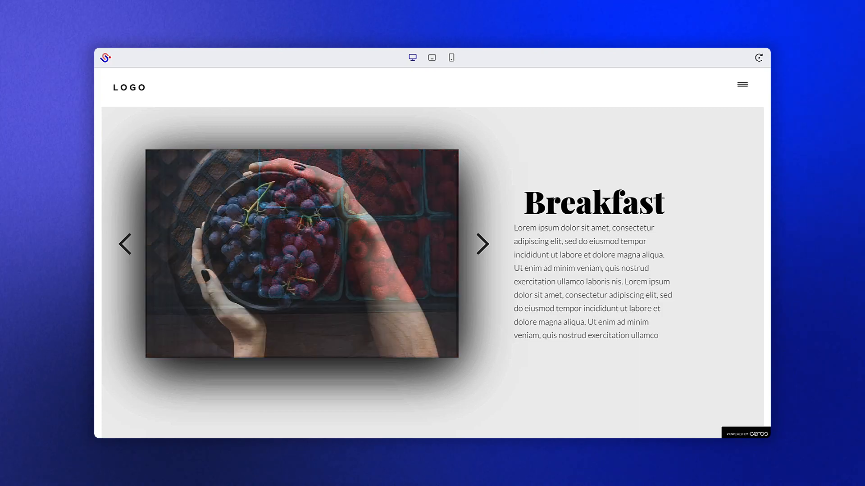
left_click(482, 245)
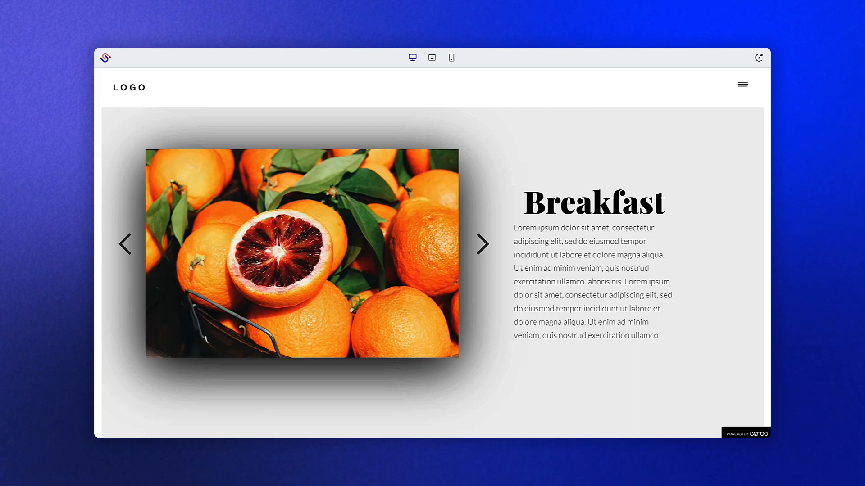
left_click(481, 244)
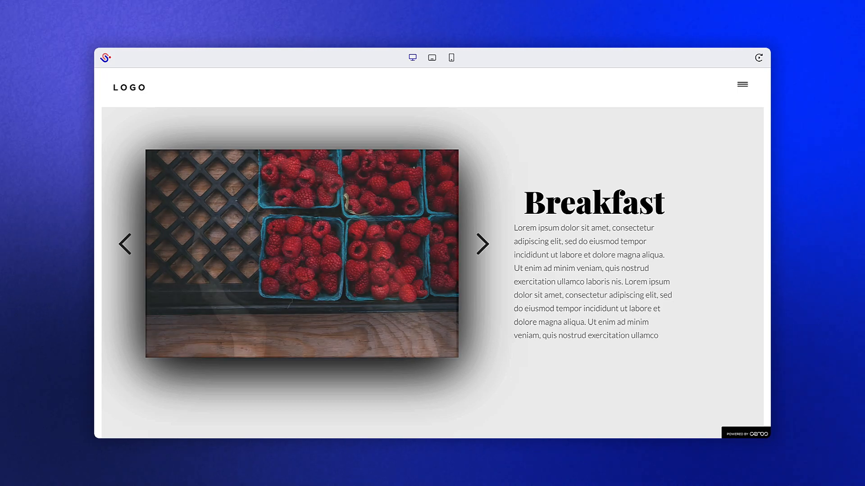
left_click(481, 244)
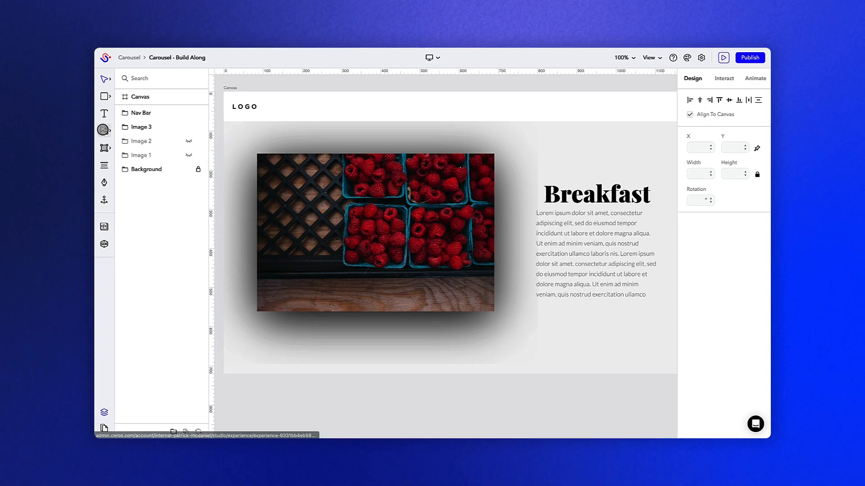
Search the media library icons for 'arrow' and add the arrow icon.
left_click(105, 130)
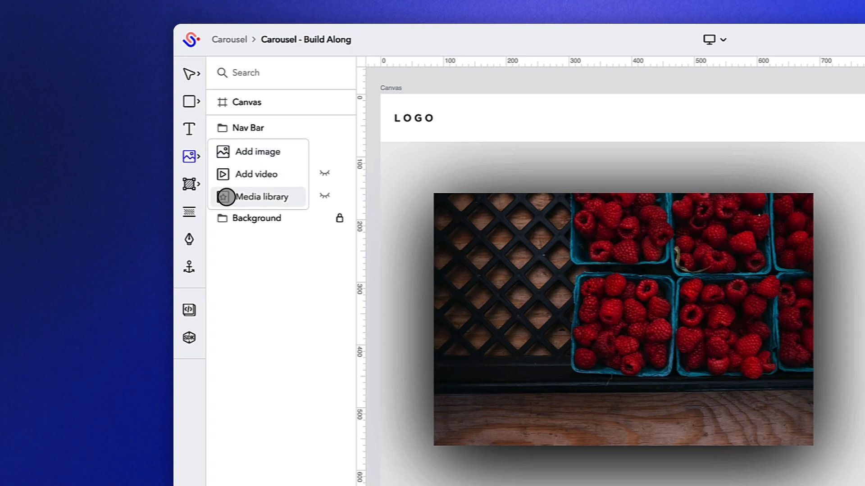
left_click(262, 197)
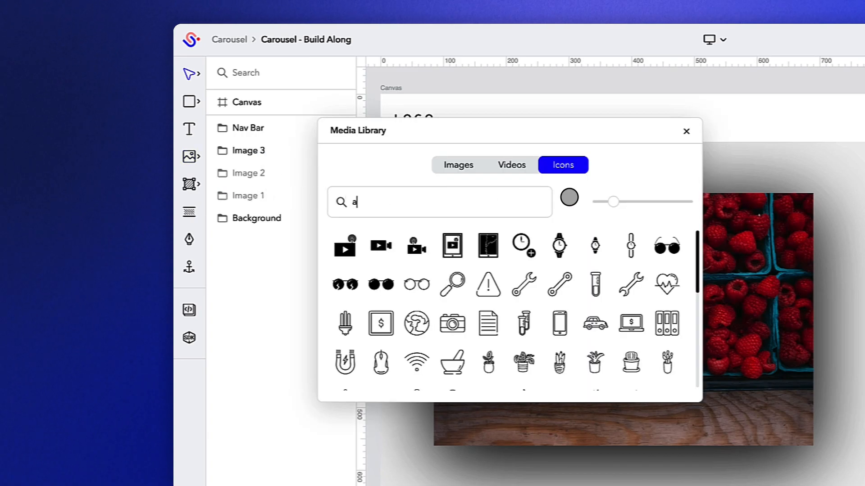
type("rrow")
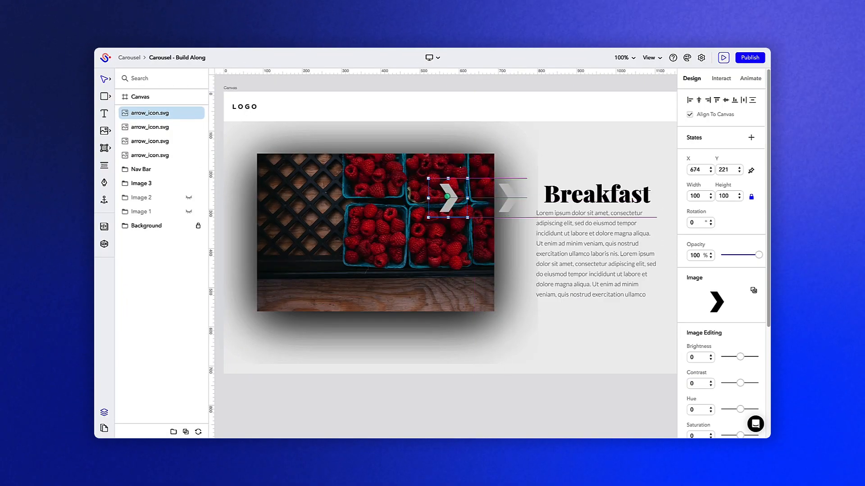
Move an arrow to the image's left side and flip it horizontally to point left.
left_click_drag(446, 197, 245, 198)
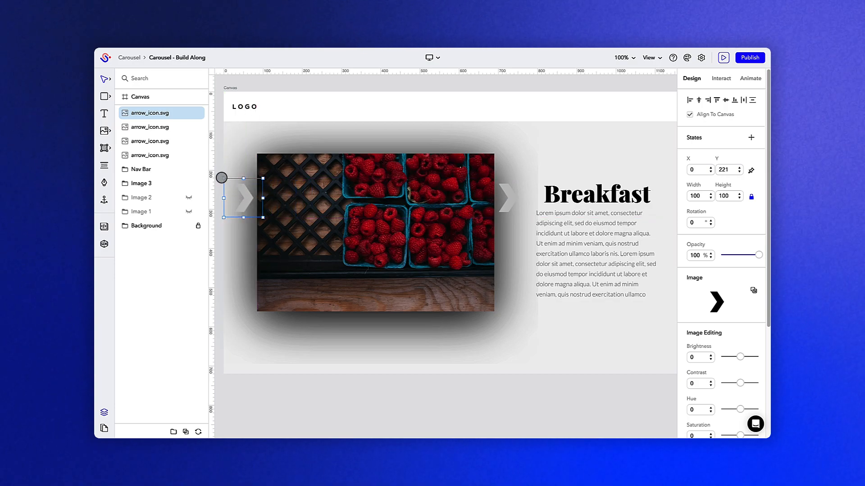
left_click_drag(220, 178, 270, 197)
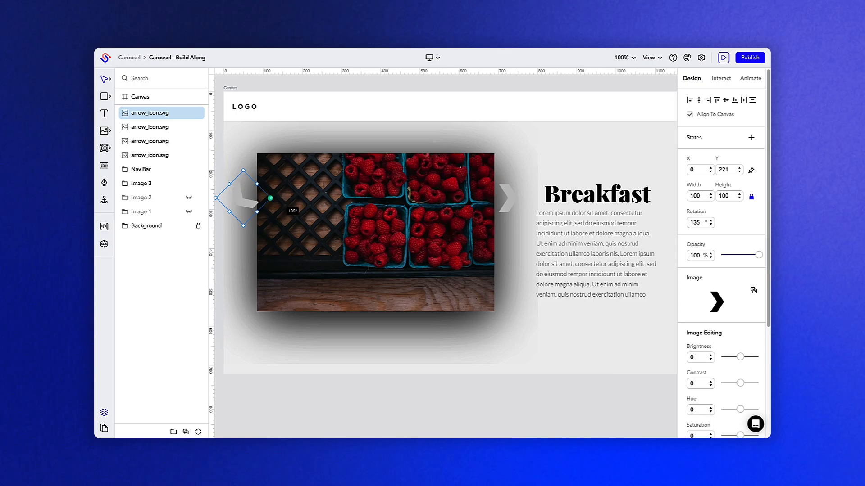
left_click_drag(270, 197, 245, 203)
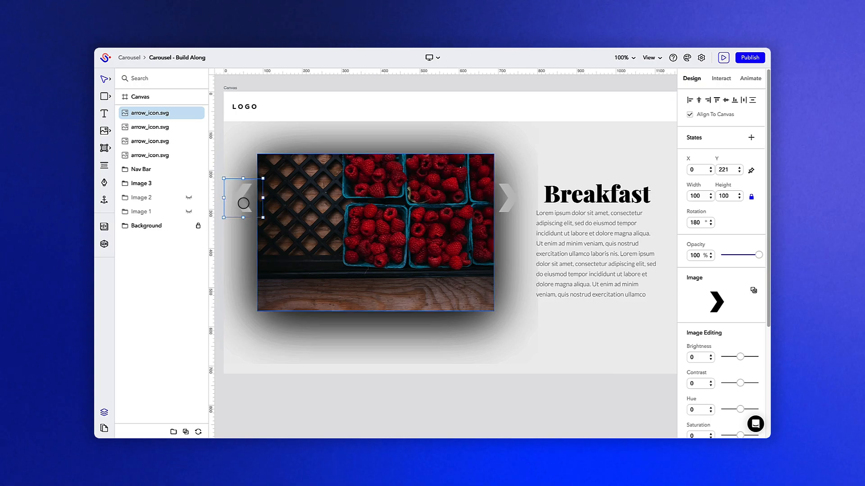
right_click(244, 204)
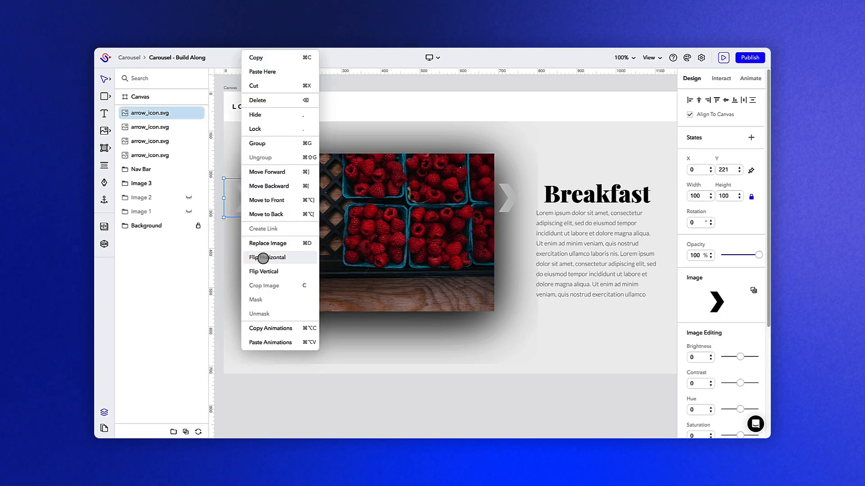
left_click(267, 258)
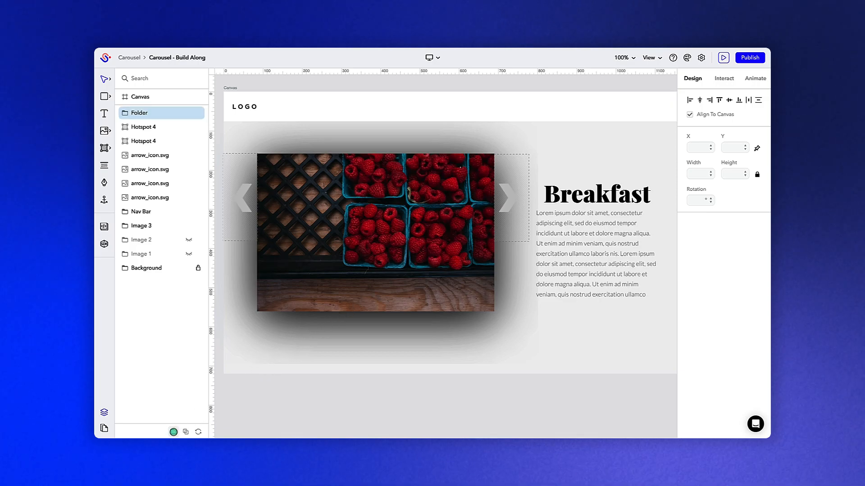
Name the folder 'Carousel' and select Image 1 through Image 3 to move into it.
double_click(139, 113)
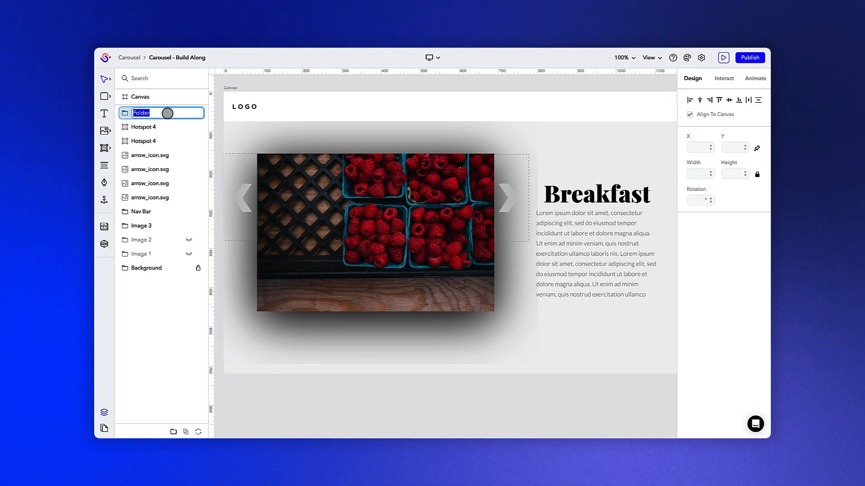
type("Carousel")
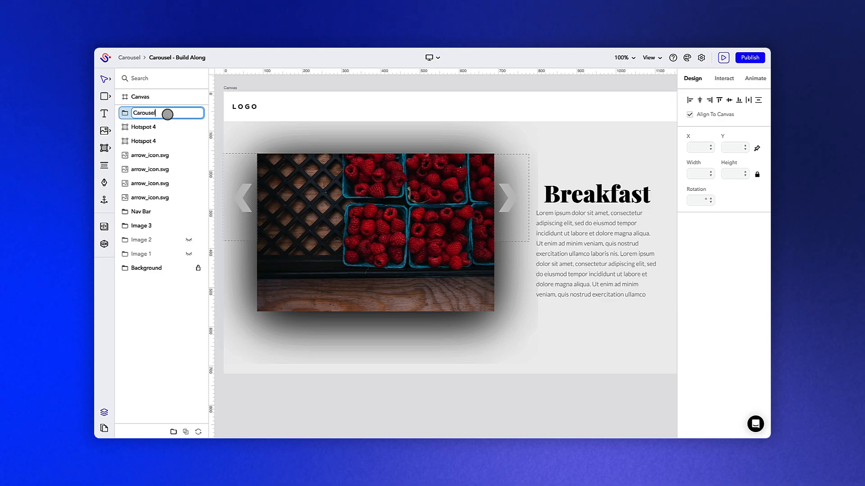
left_click(144, 225)
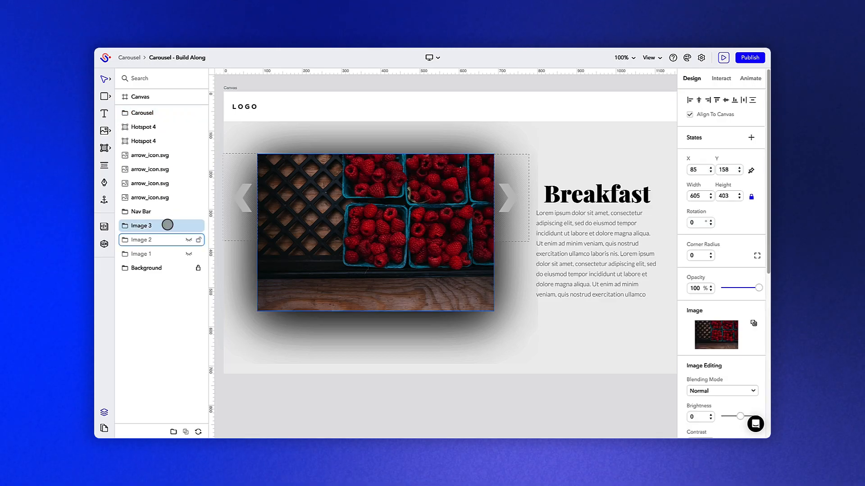
left_click(143, 240)
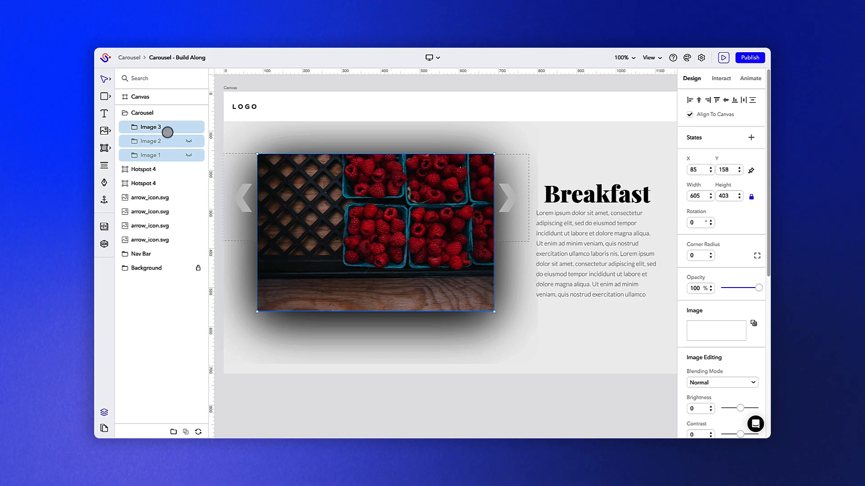
Give both arrow hotspots a Click interaction set to Cycle Next/Previous on the Carousel folder.
left_click(144, 169)
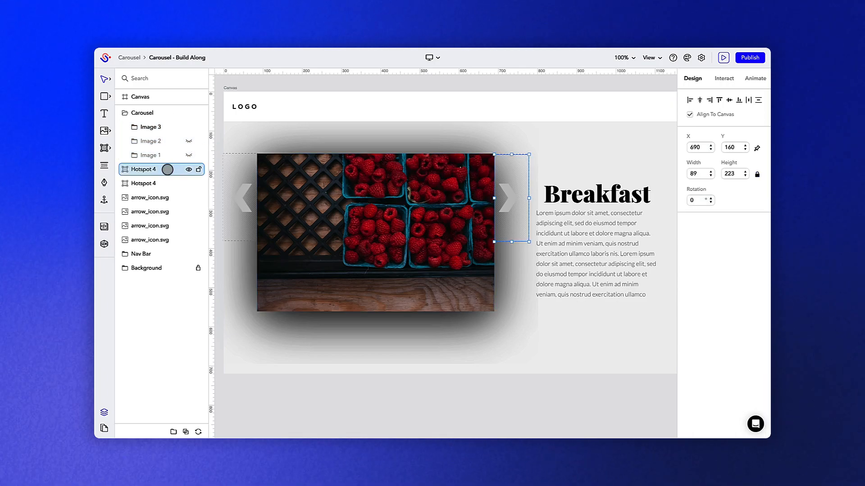
left_click(143, 183)
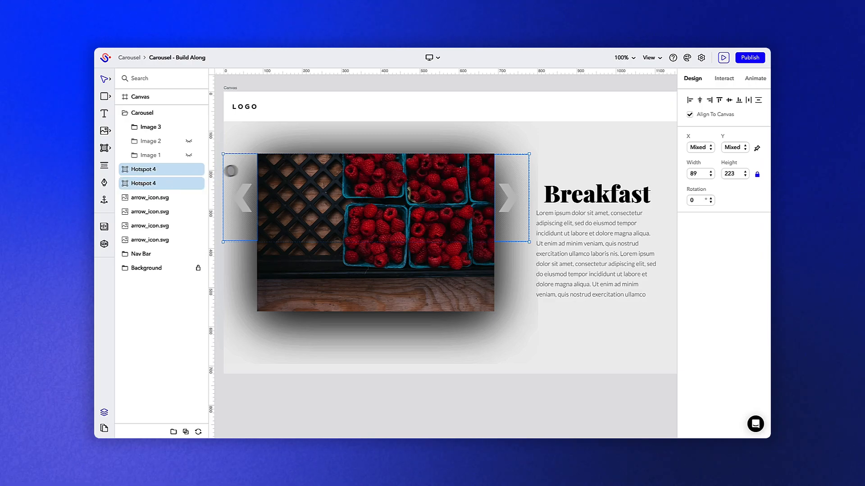
left_click(725, 78)
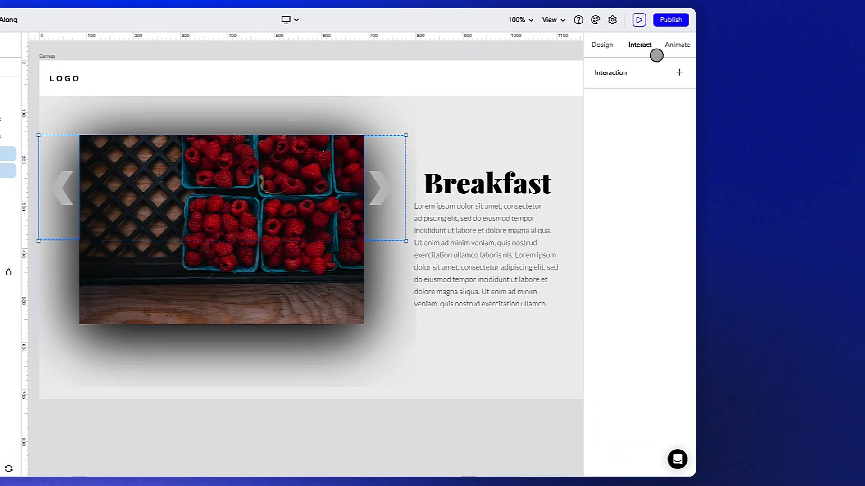
left_click(679, 73)
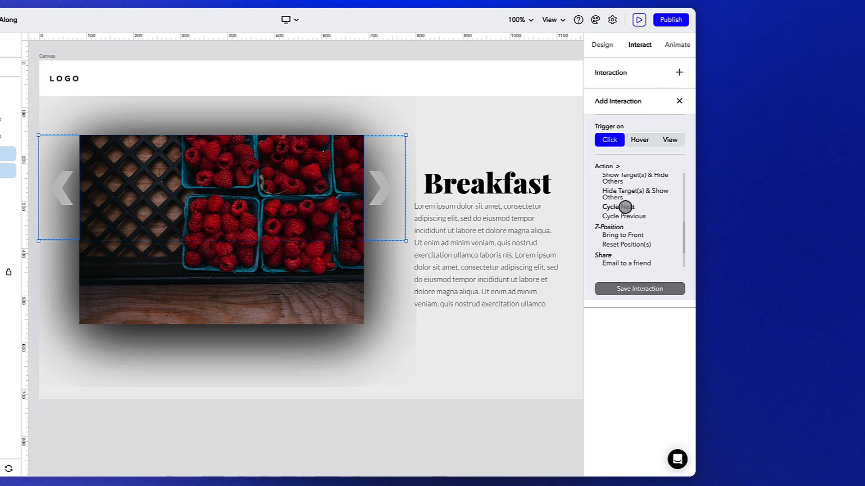
left_click(618, 207)
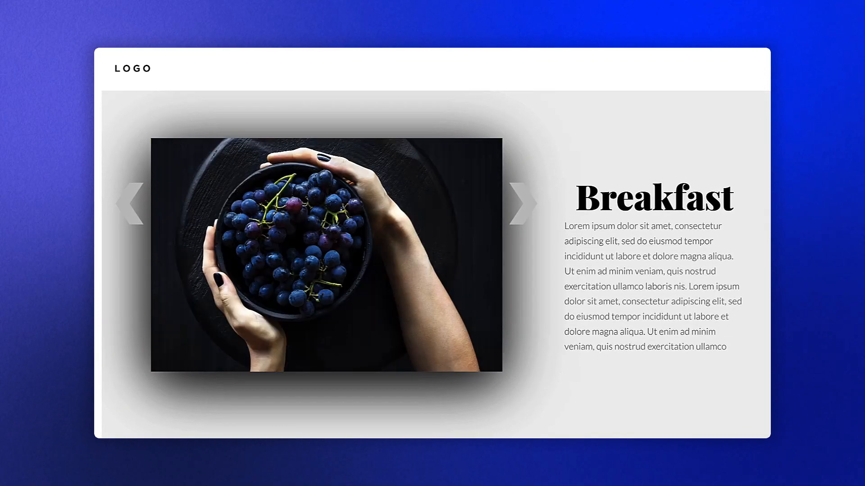
left_click(523, 202)
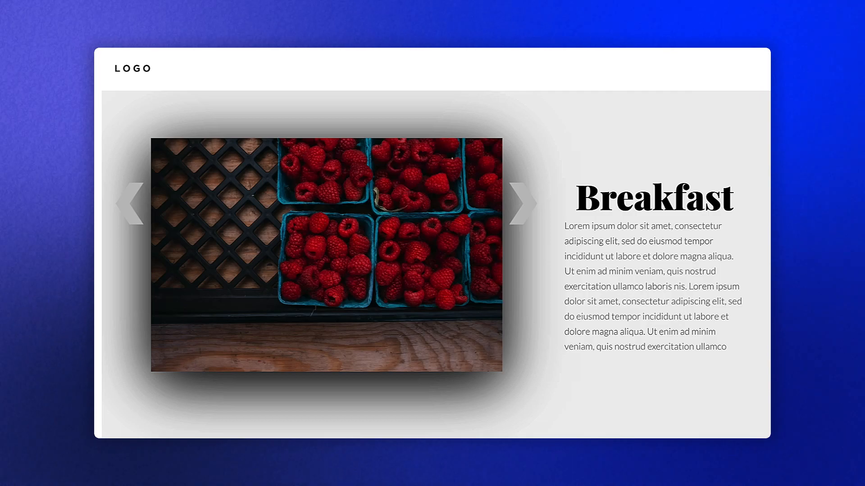
left_click(522, 202)
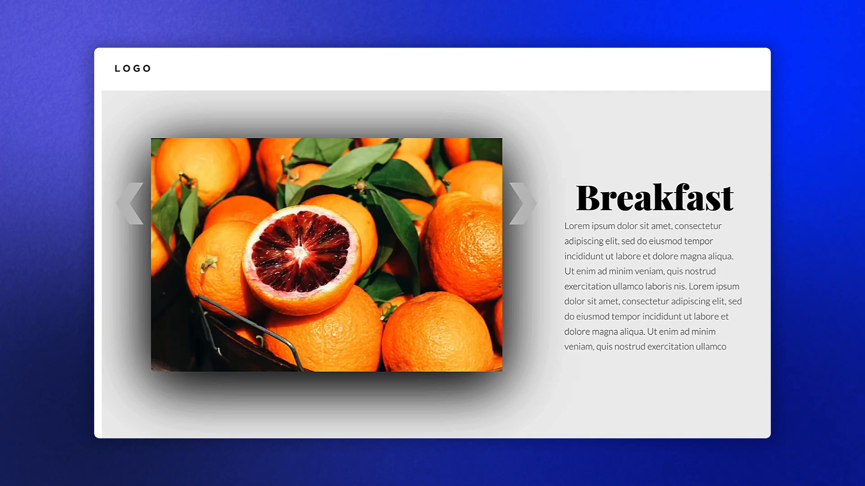
left_click(521, 203)
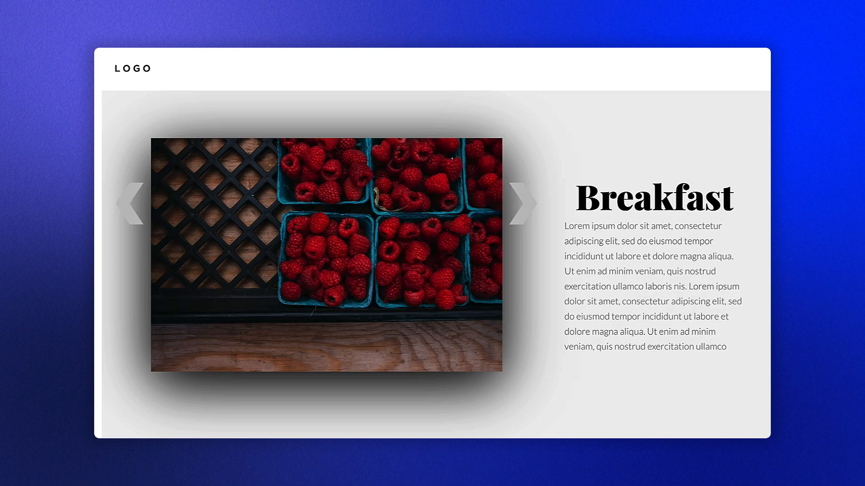